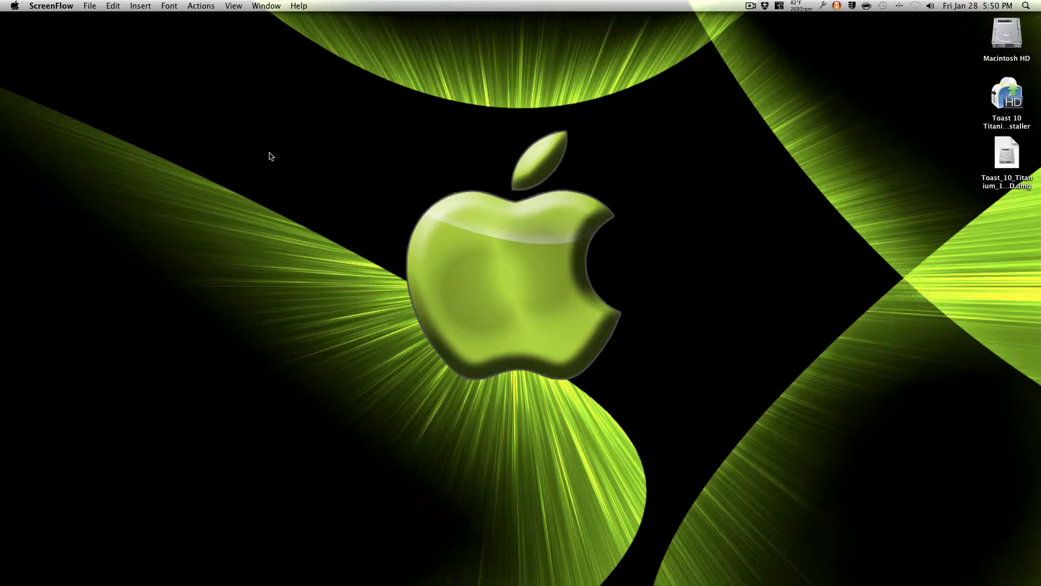
mouse_move(981, 85)
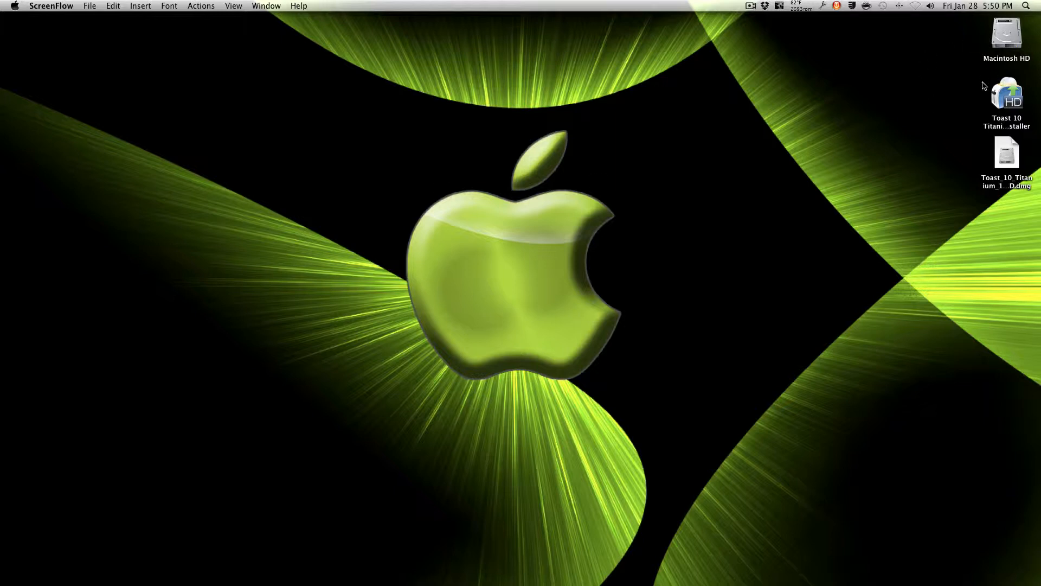
mouse_move(972, 87)
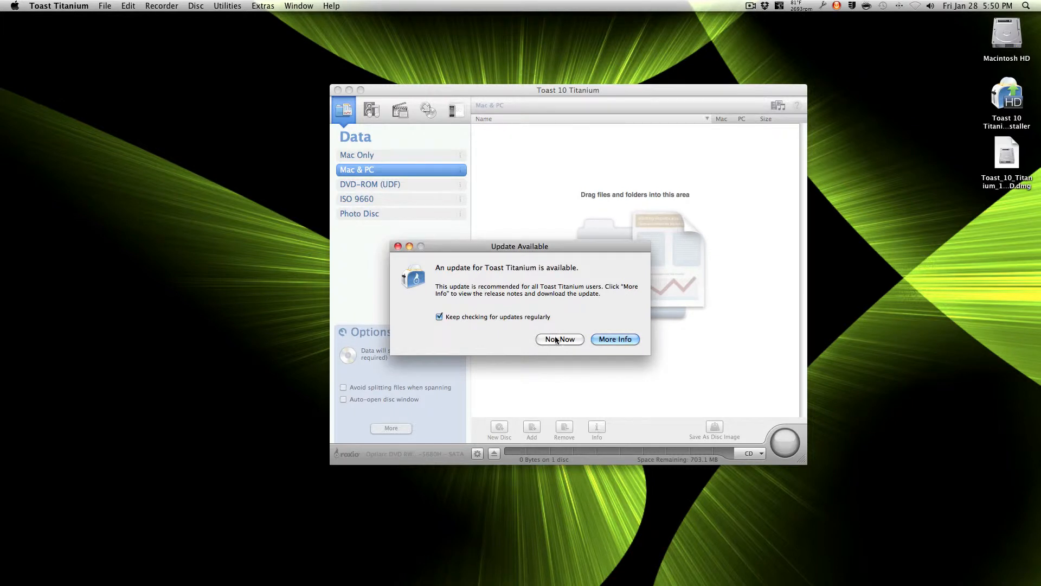
Skip the Toast update with Not Now and move the disc window toward the top-left
left_click(560, 339)
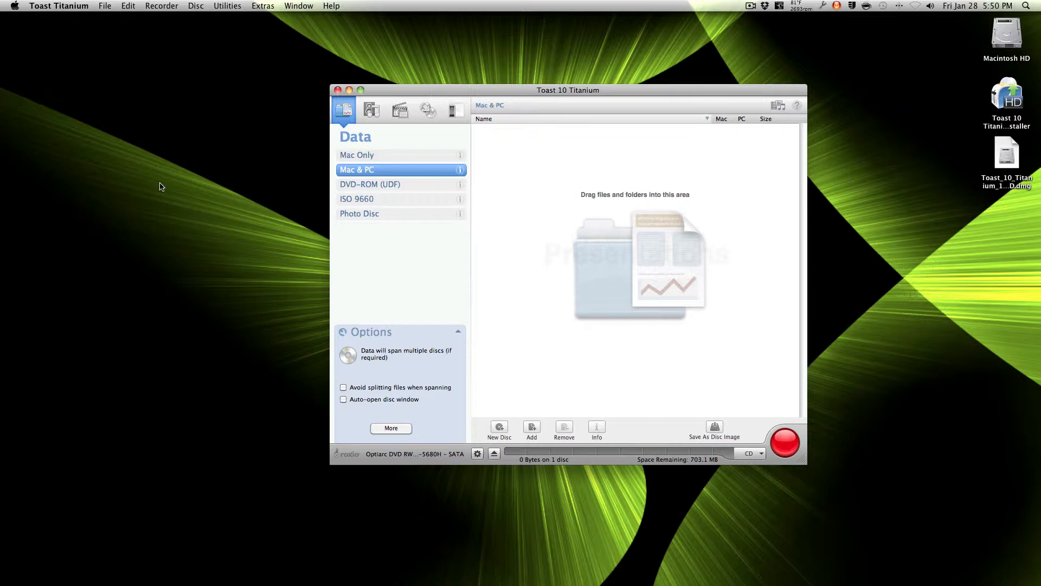
left_click_drag(567, 90, 523, 18)
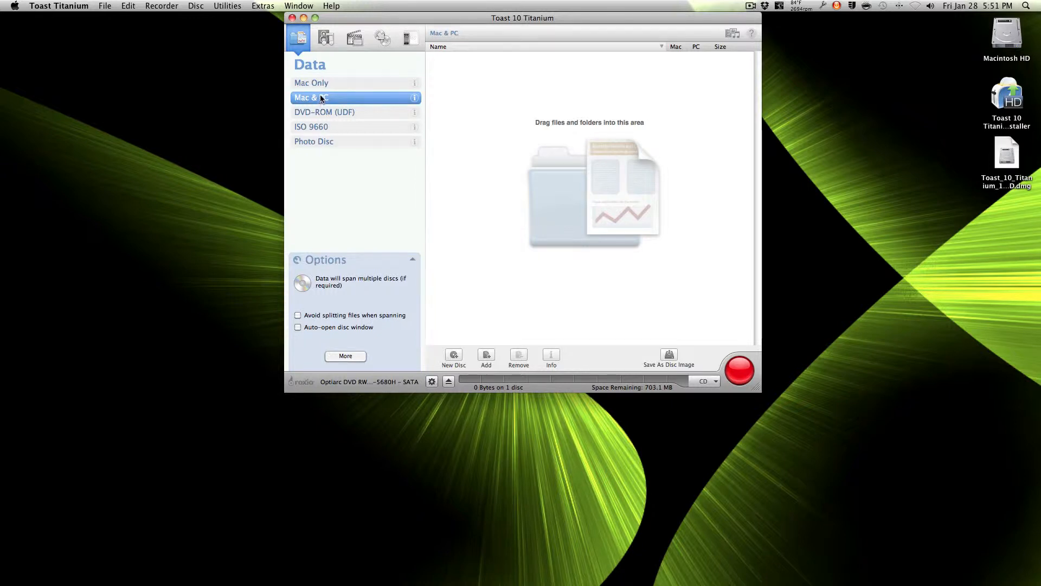
mouse_move(362, 86)
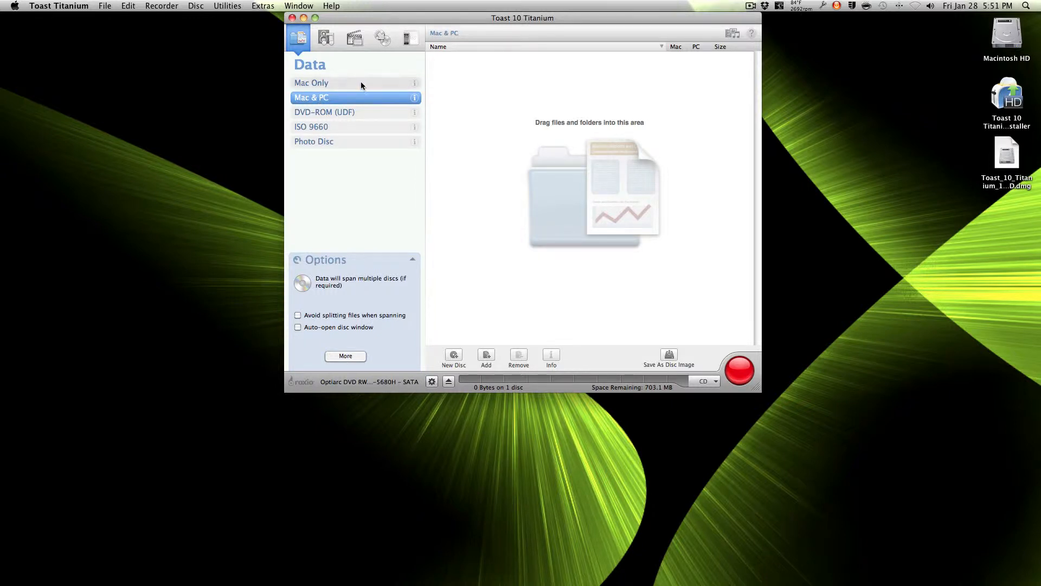
Make a Mac Only data disc holding HD/BD Plug-in Installer and Toast_10_Titanium_100_ESD.dmg (~411 MB)
left_click(311, 83)
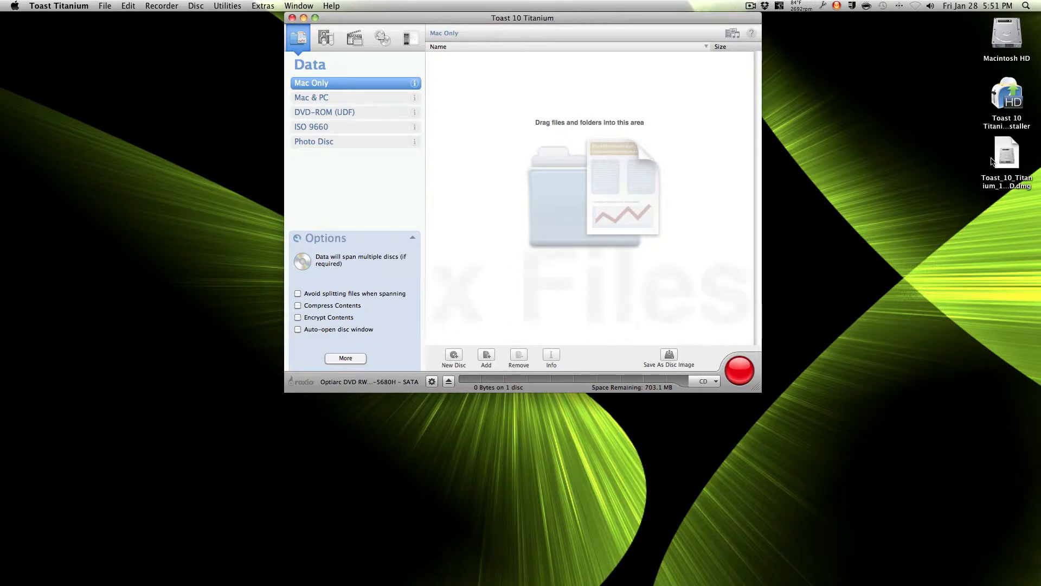
left_click_drag(1007, 153, 590, 122)
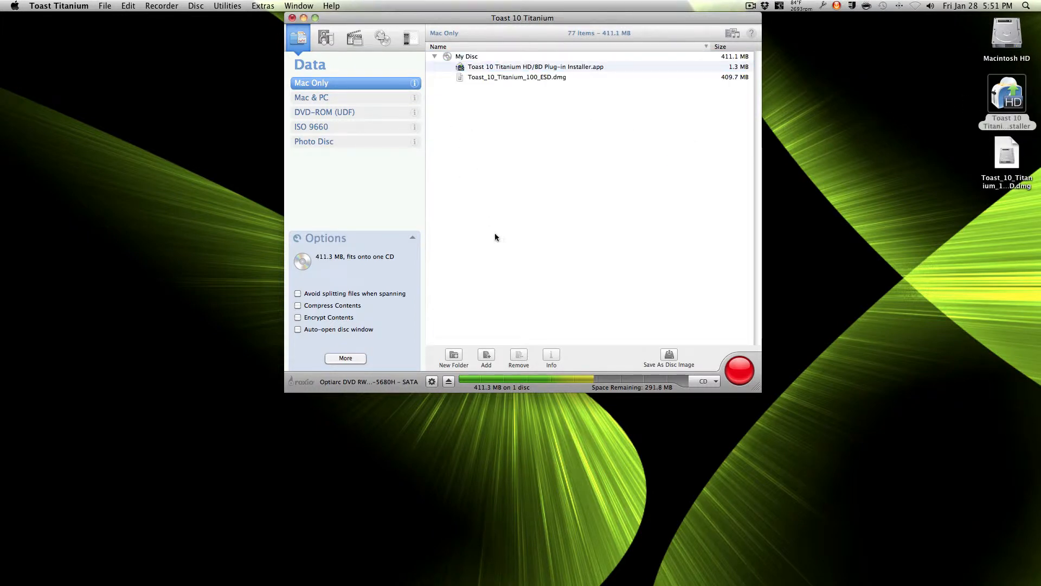
mouse_move(483, 98)
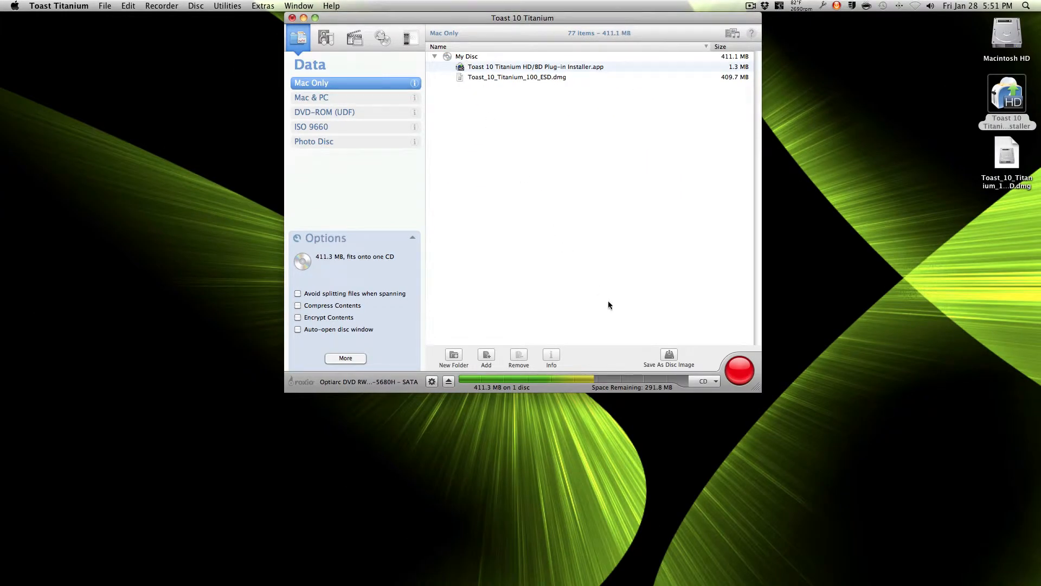
mouse_move(671, 395)
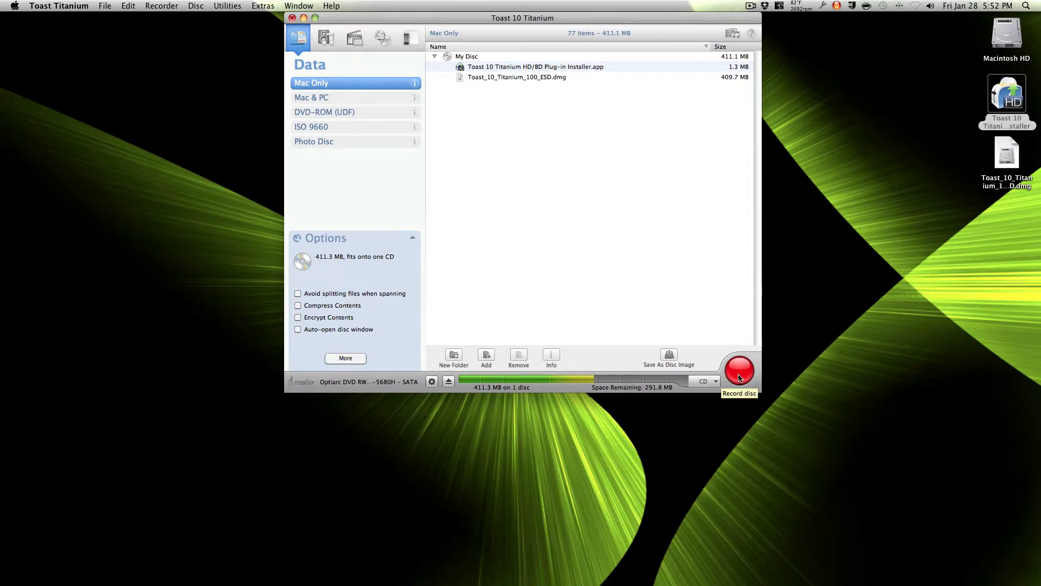
Start Record, review Basic, Advanced and drive settings, then confirm Record in the recorder dialog
left_click(740, 371)
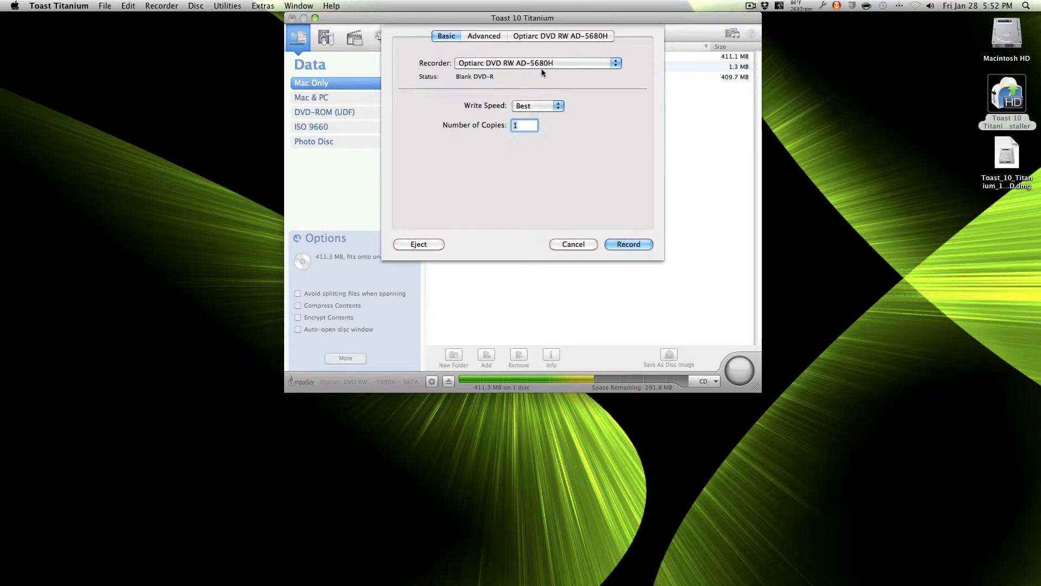
left_click(484, 37)
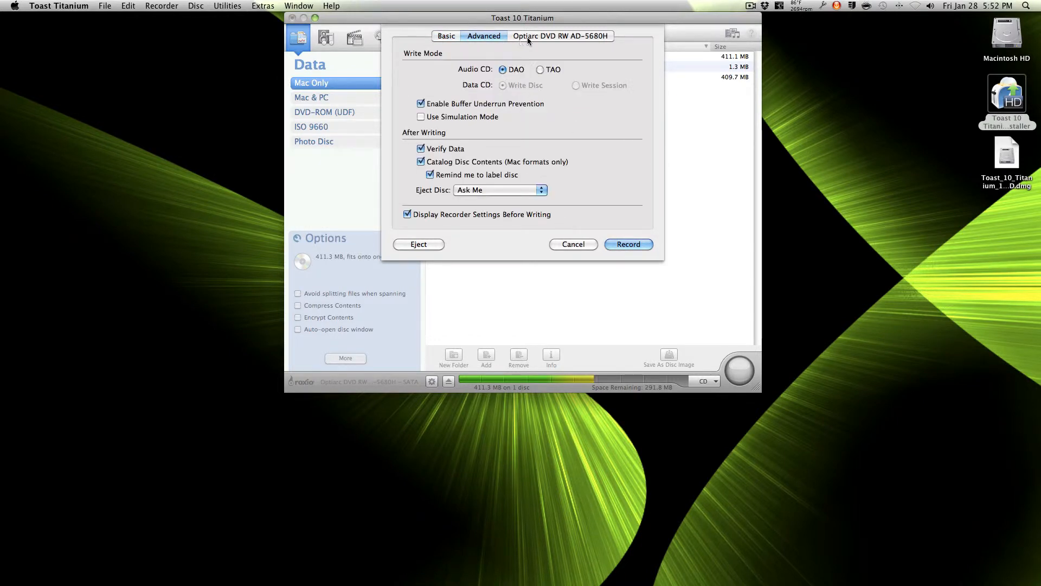
left_click(562, 36)
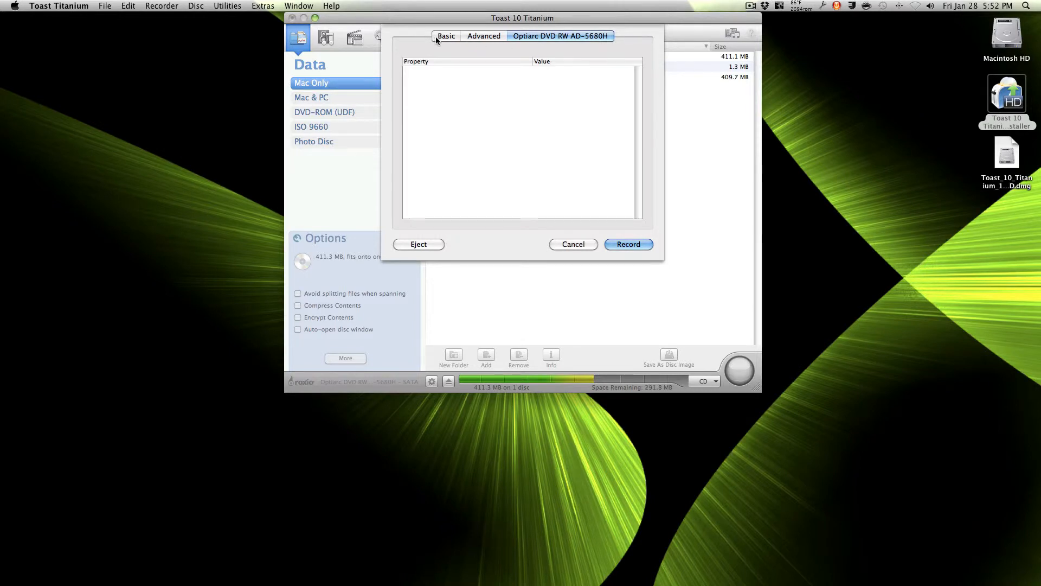
left_click(484, 37)
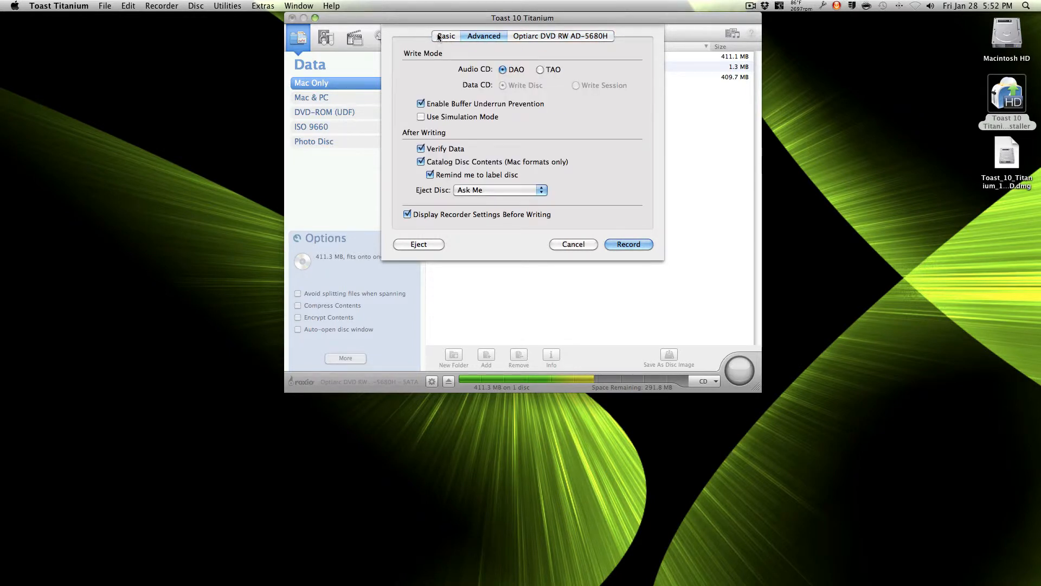
left_click(446, 36)
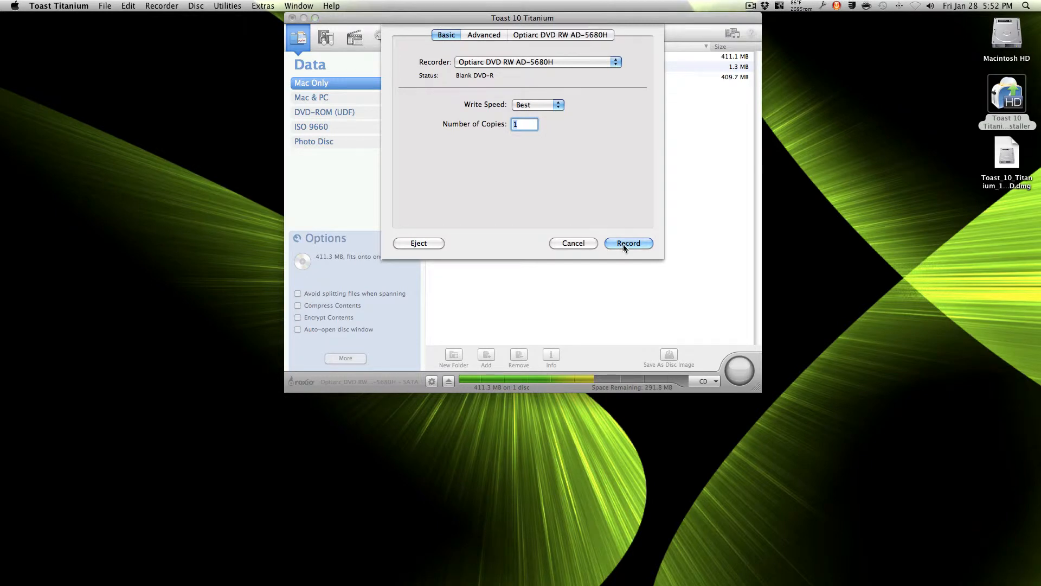
left_click(628, 243)
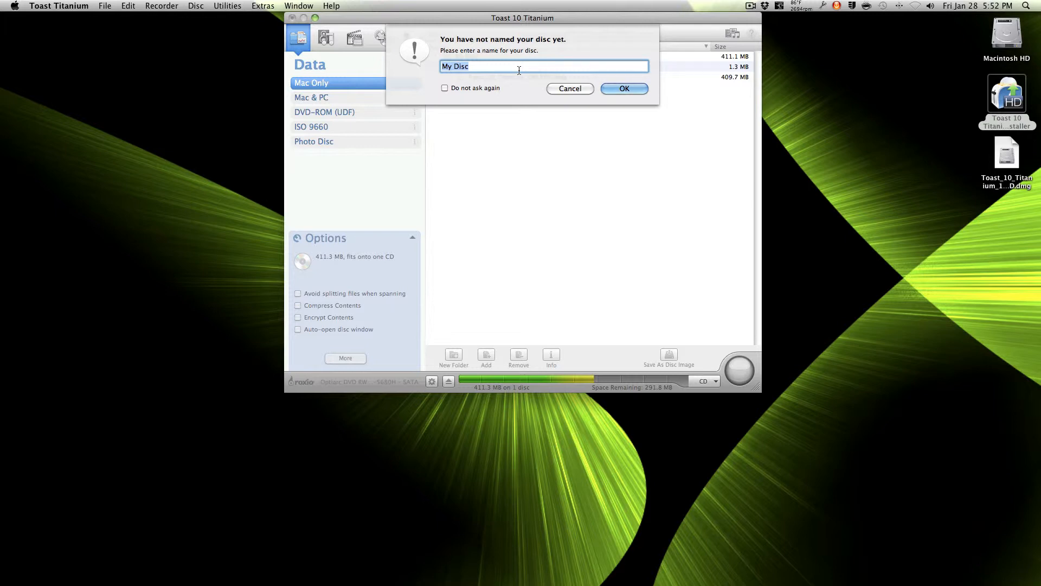
Name the disc Fez1200 with Do not ask again ticked, and confirm
type("Fez1200")
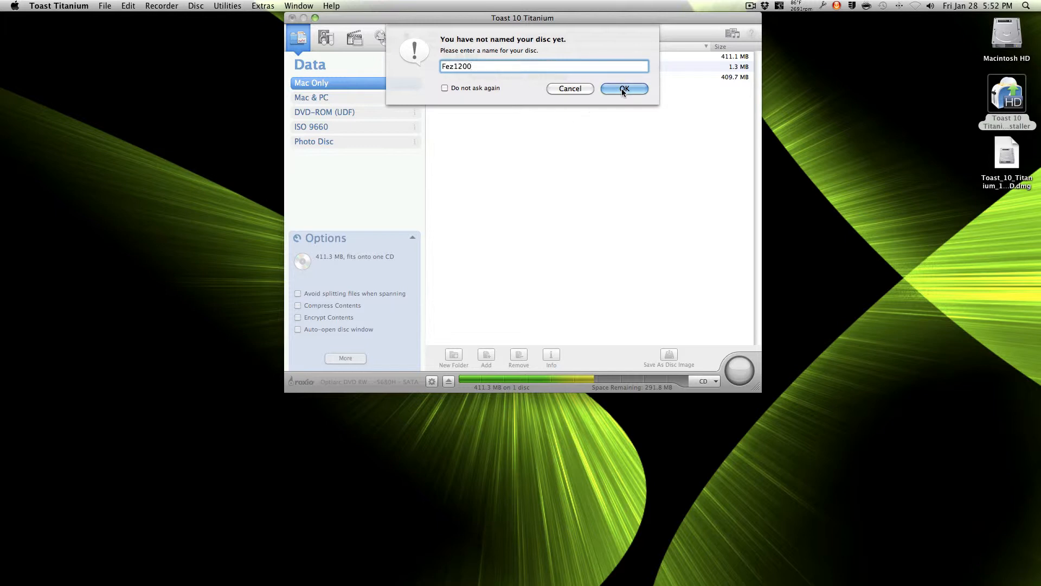
left_click(445, 88)
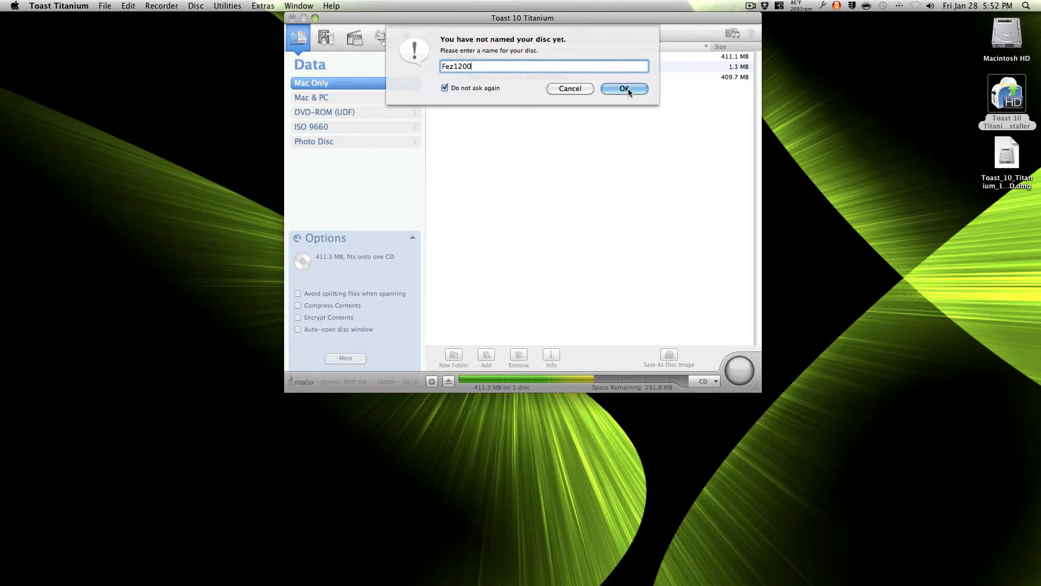
left_click(624, 89)
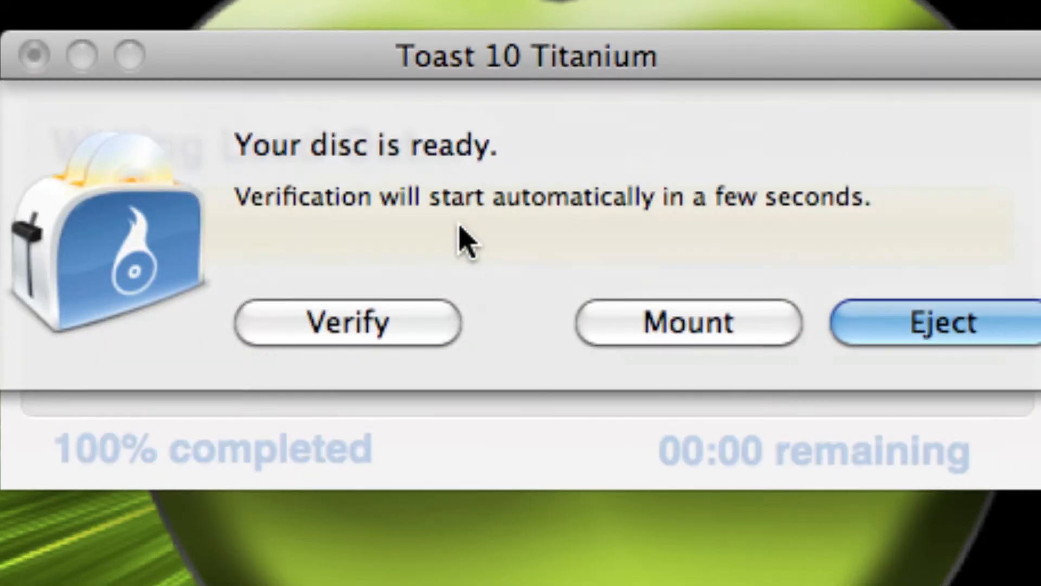
mouse_move(493, 232)
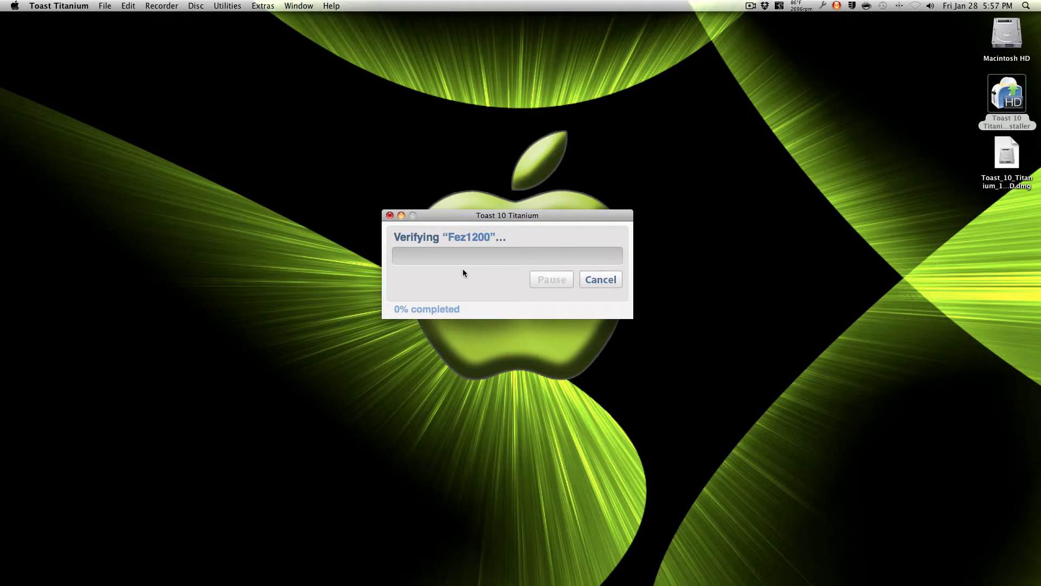
mouse_move(501, 271)
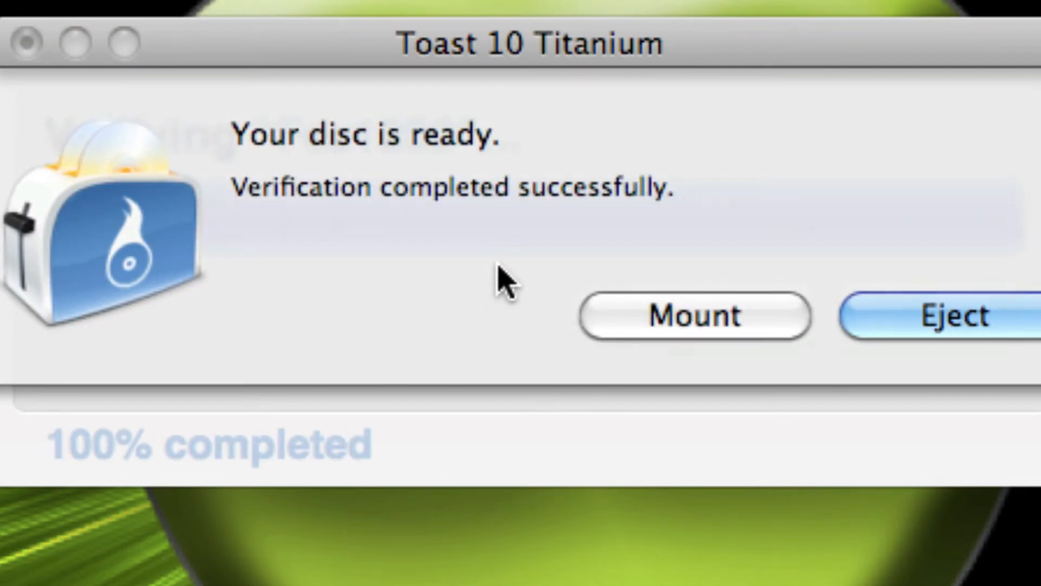
After burning and verification finish, eject the Fez1200 disc from the ready dialog
left_click(956, 315)
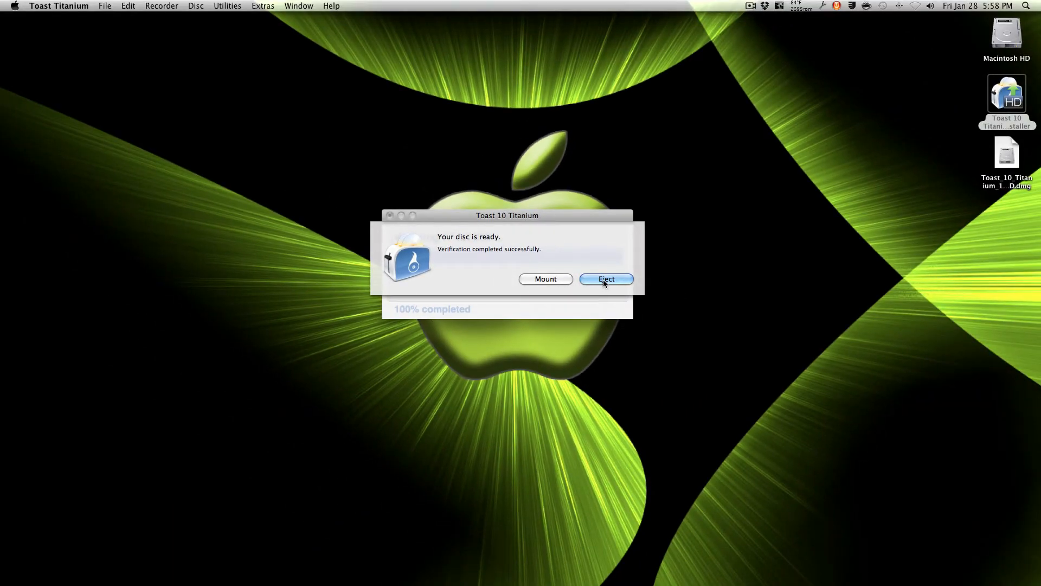
left_click(606, 279)
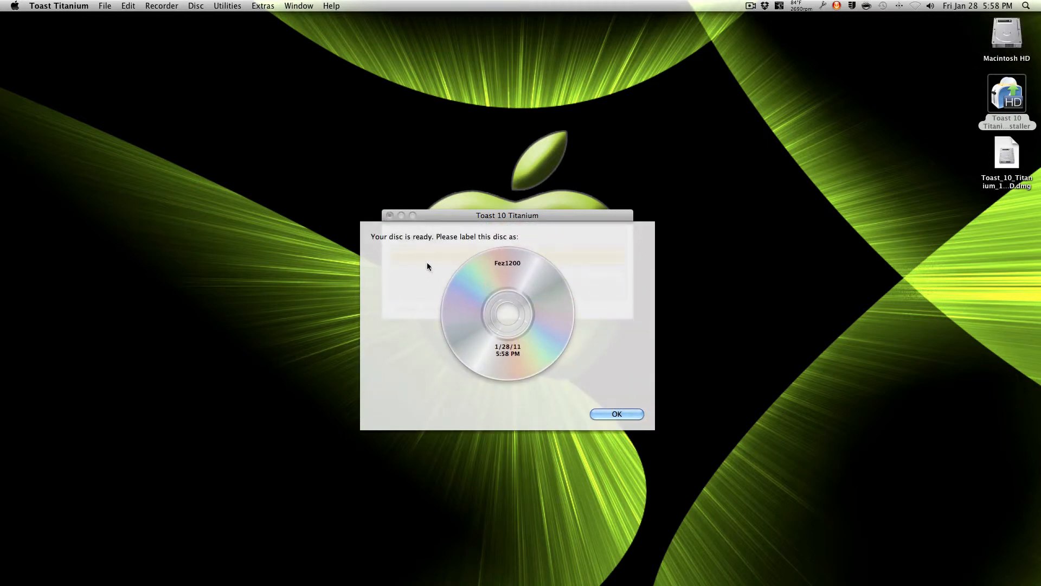
mouse_move(497, 252)
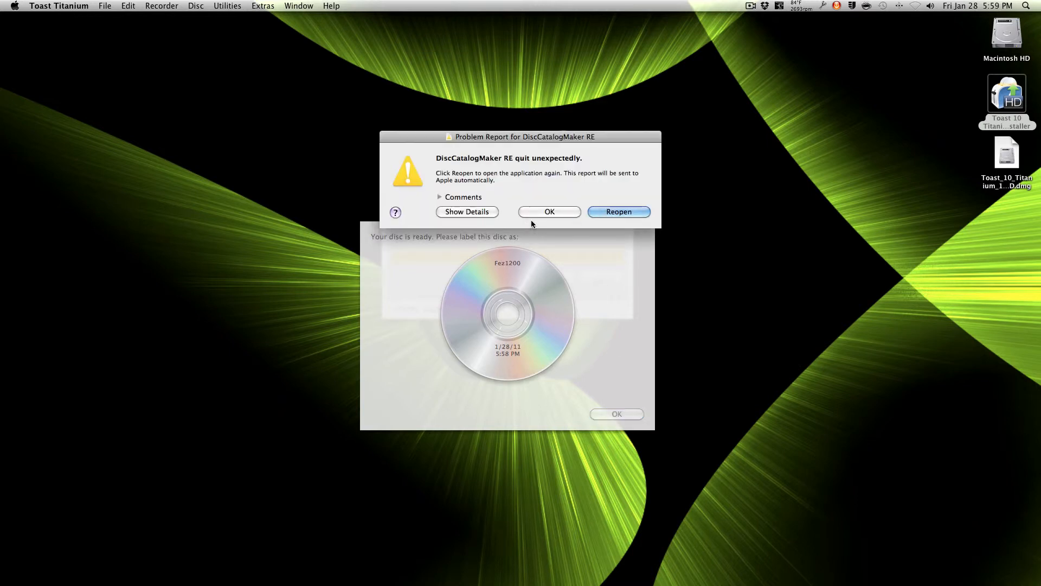
Dismiss the DiscCatalogMaker RE crash report and the label-this-disc reminder with OK
left_click(549, 211)
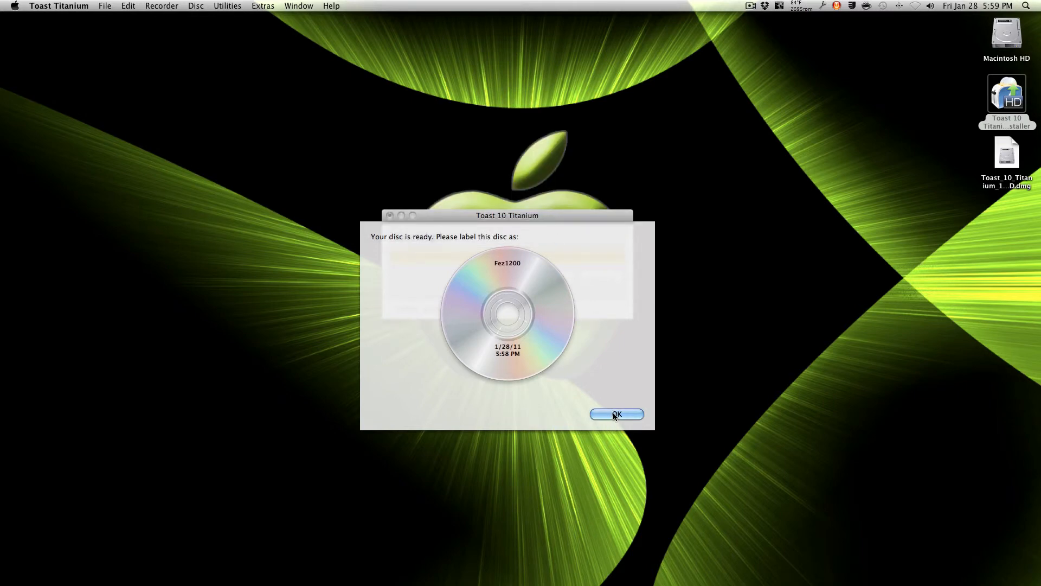
left_click(617, 414)
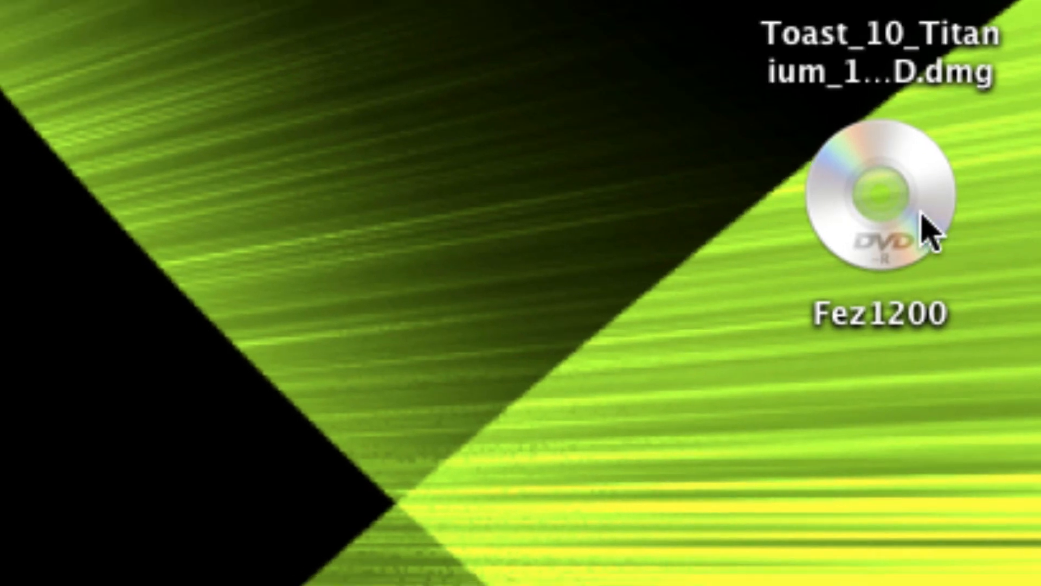
double_click(870, 182)
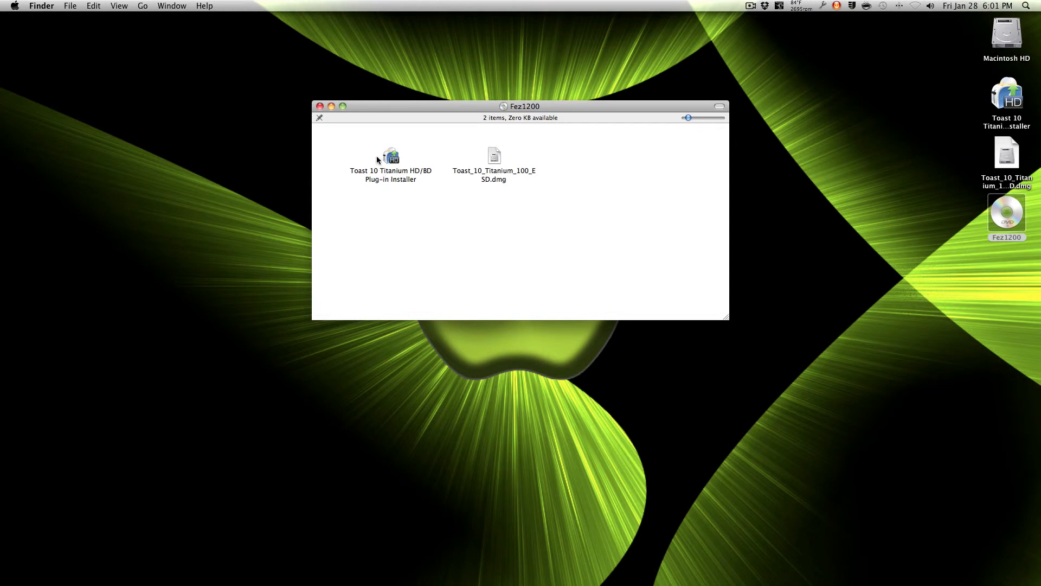
mouse_move(391, 161)
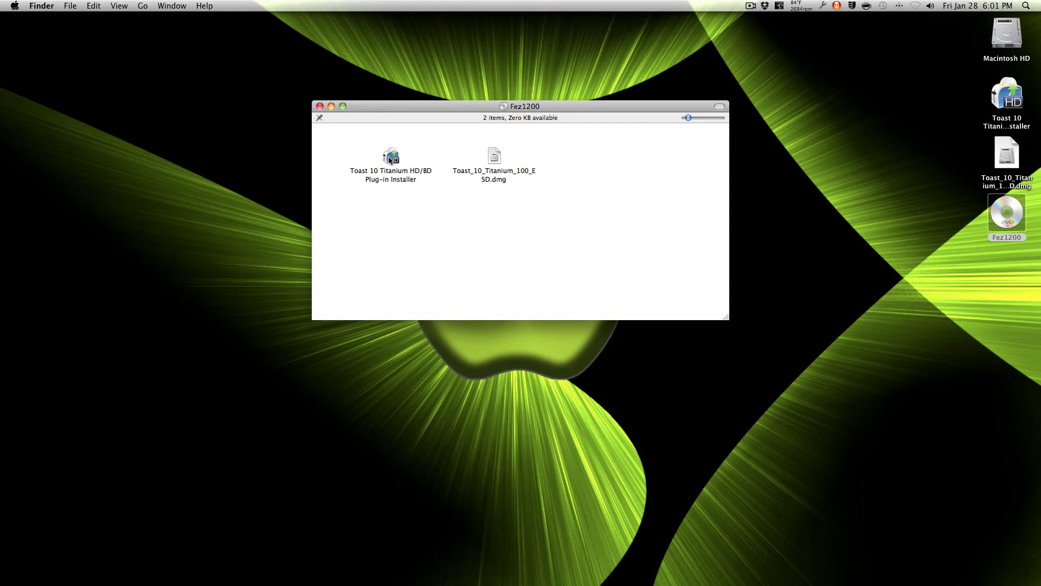
left_click(391, 156)
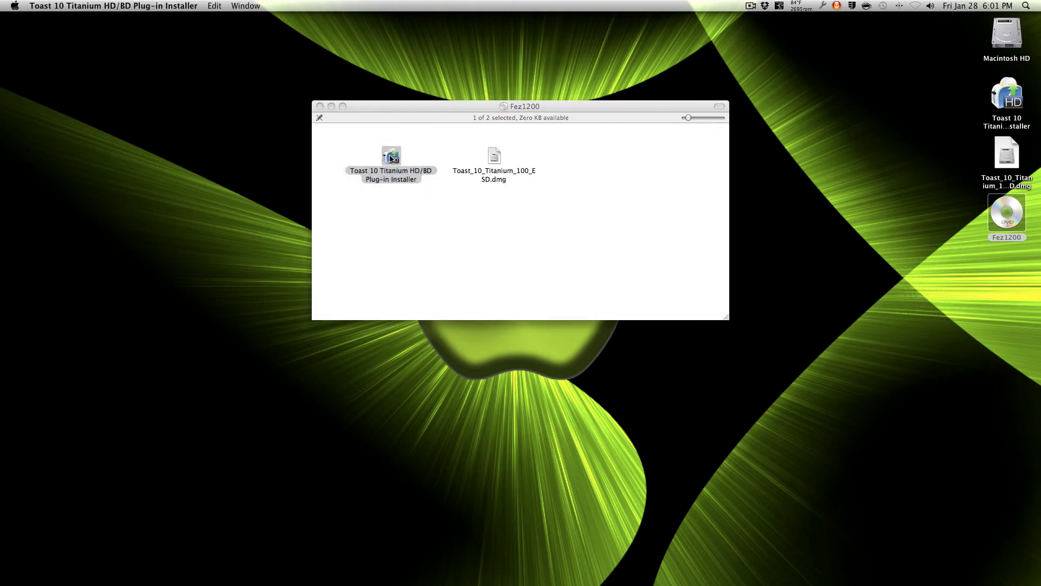
double_click(391, 154)
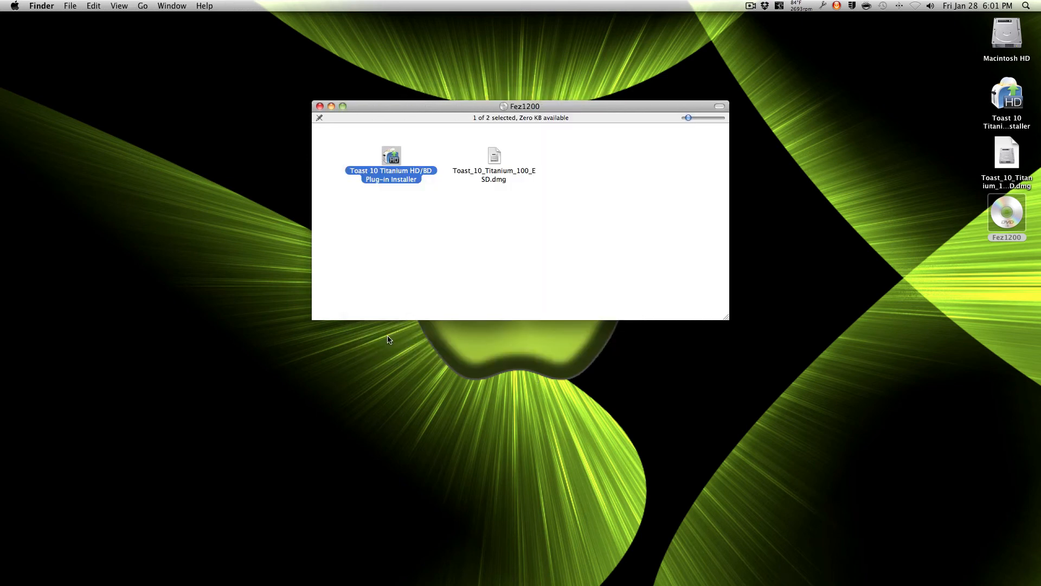
left_click(326, 106)
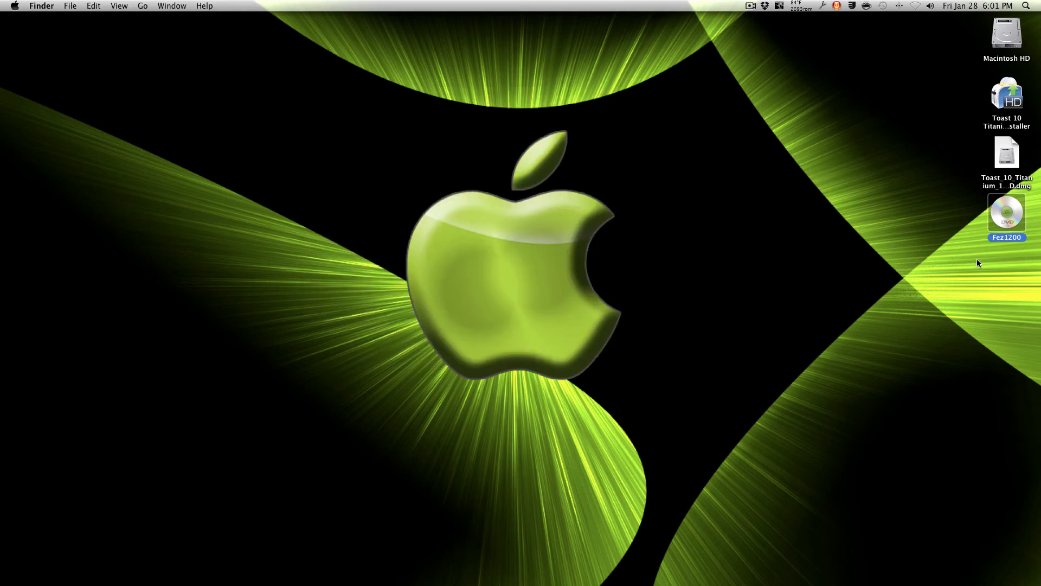
mouse_move(972, 247)
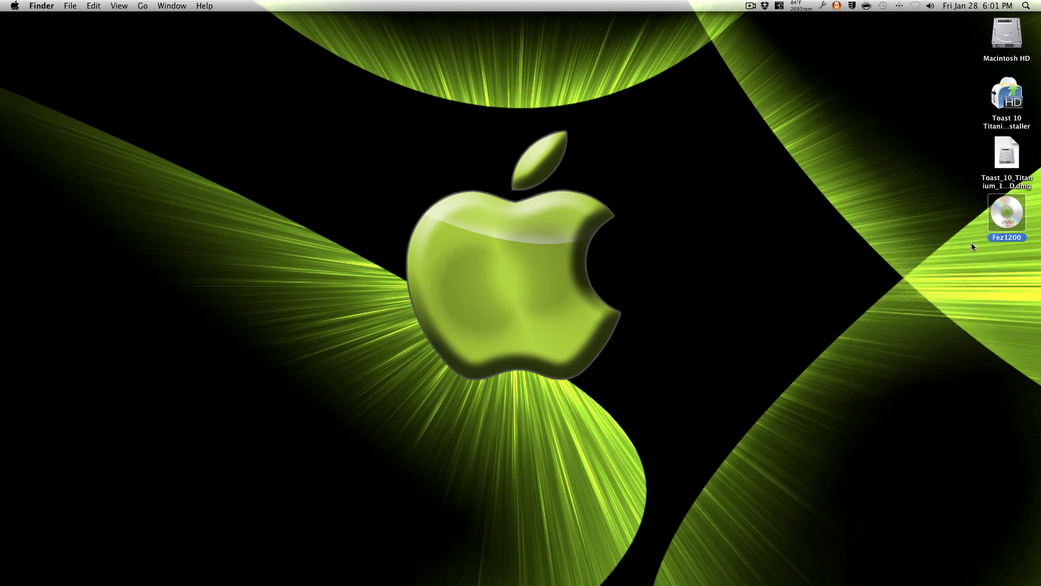